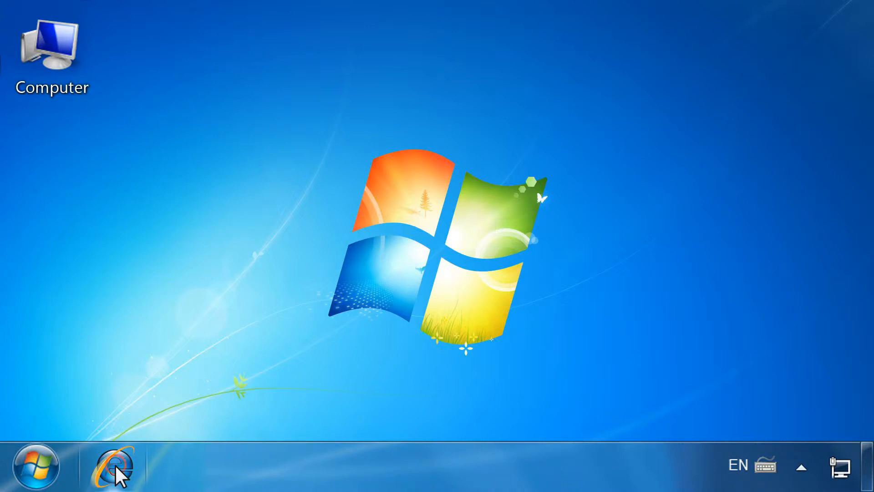
pyautogui.click(110, 465)
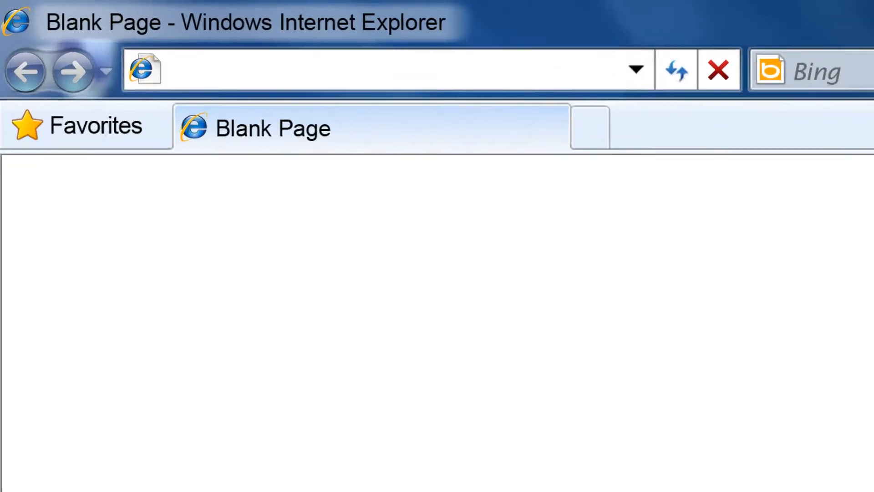
pyautogui.write('www.h')
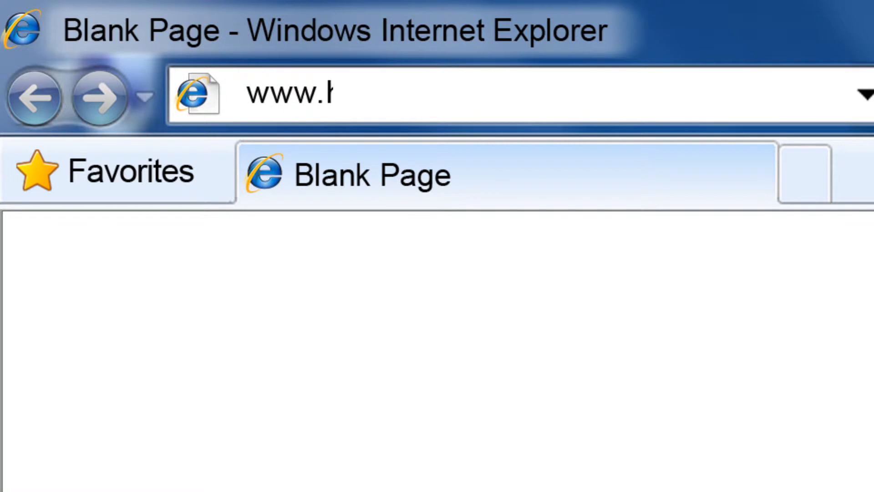
pyautogui.write('hp.com/sup')
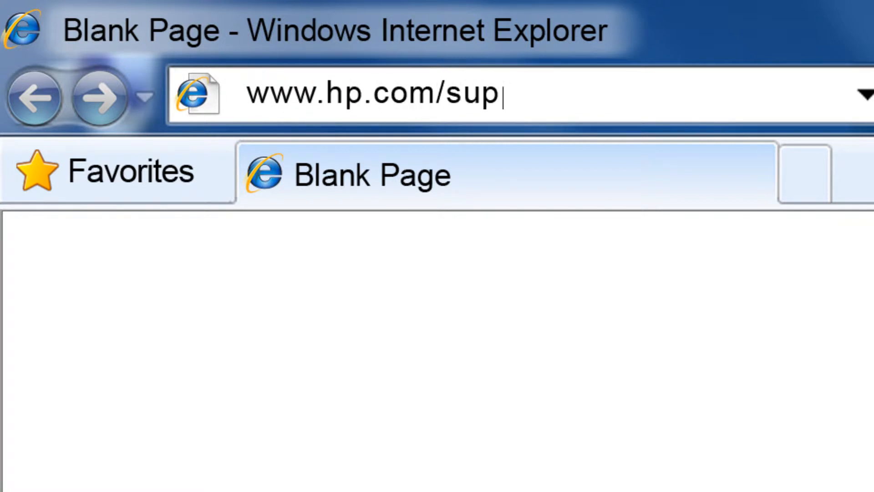
pyautogui.write('port')
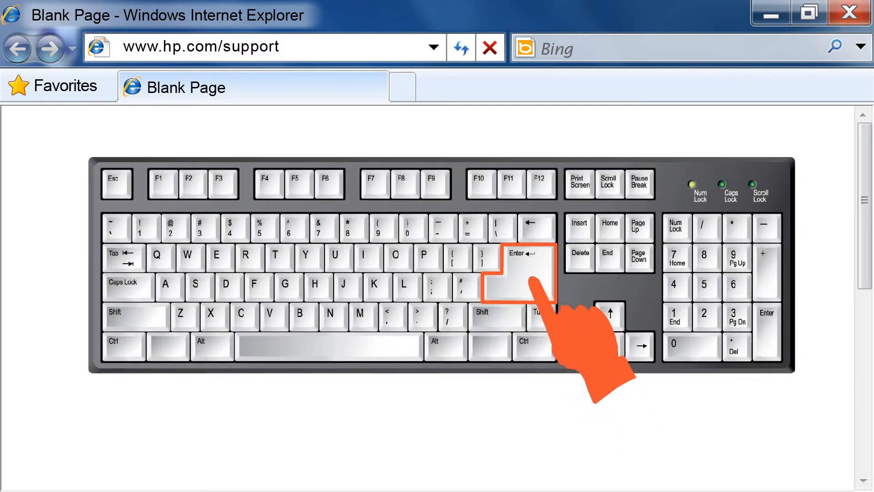
pyautogui.press('Return')
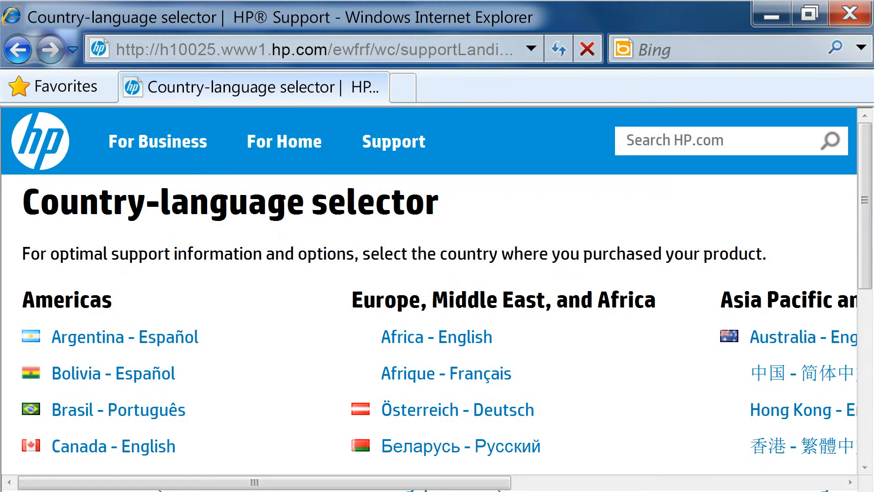
pyautogui.scroll(-3)
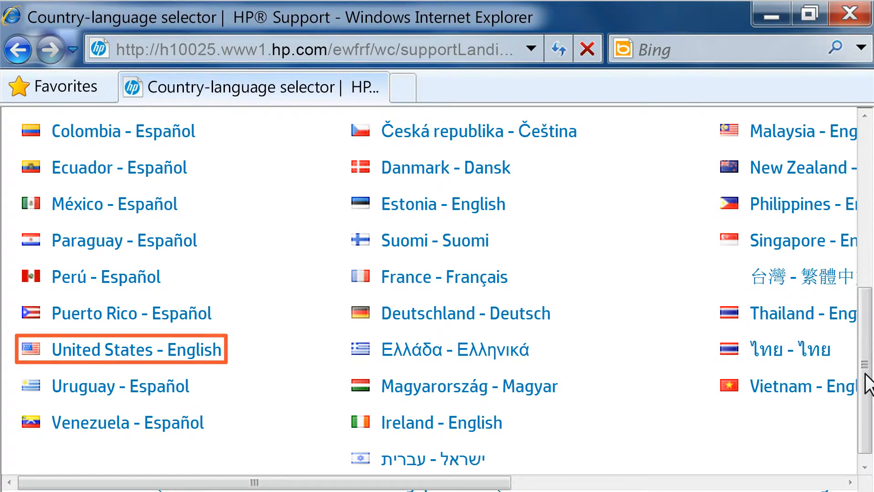
pyautogui.moveTo(144, 350)
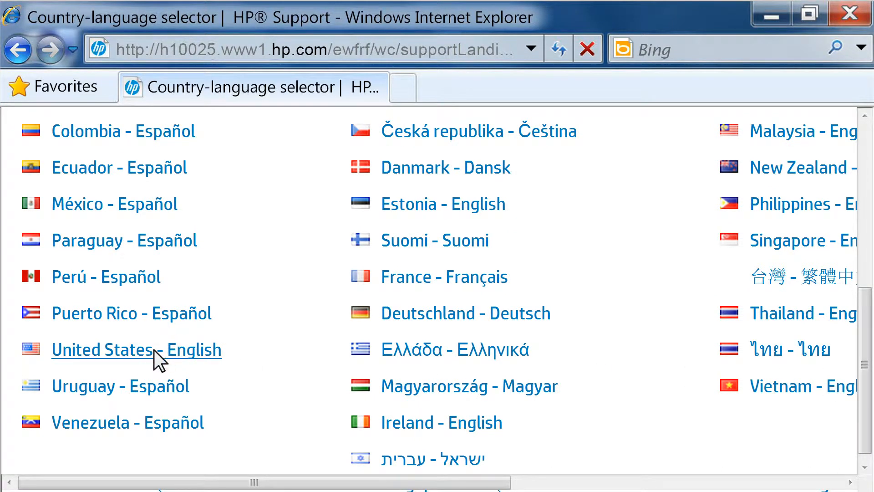
# Choose United States - English and search Drivers & Downloads for LaserJet CP1025nw
pyautogui.click(136, 350)
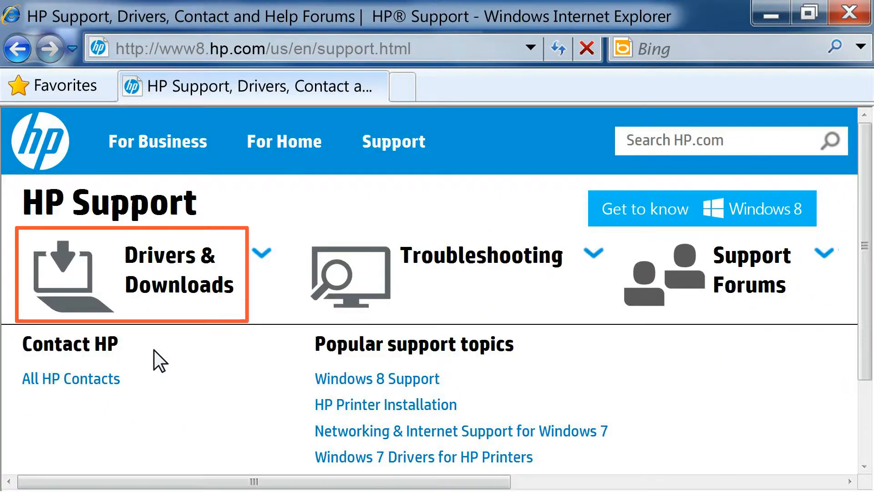
pyautogui.moveTo(178, 284)
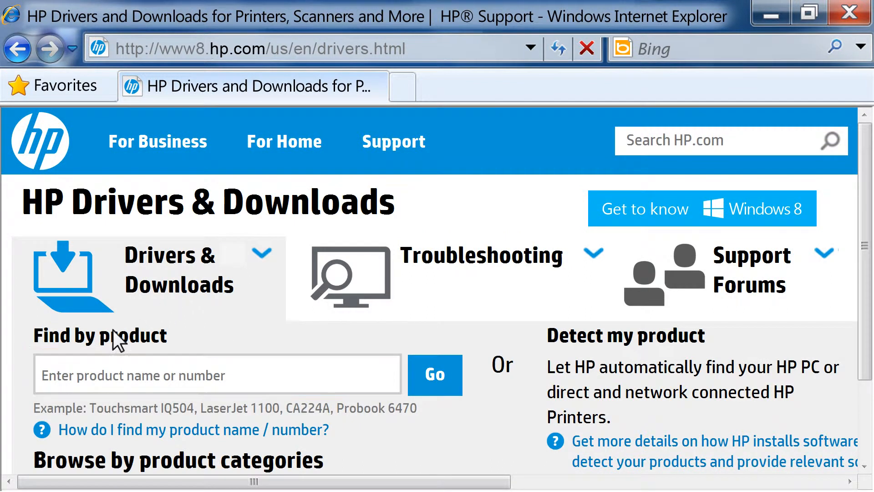
pyautogui.click(217, 374)
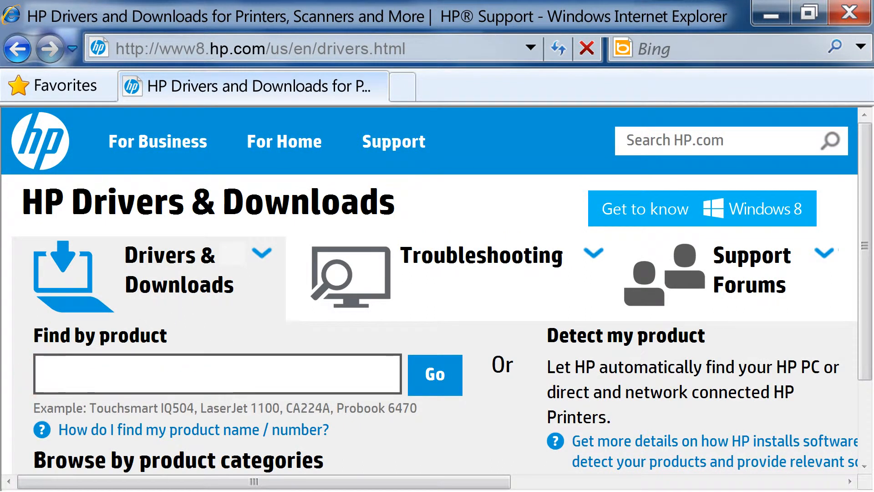
pyautogui.write('LaserJet CP10')
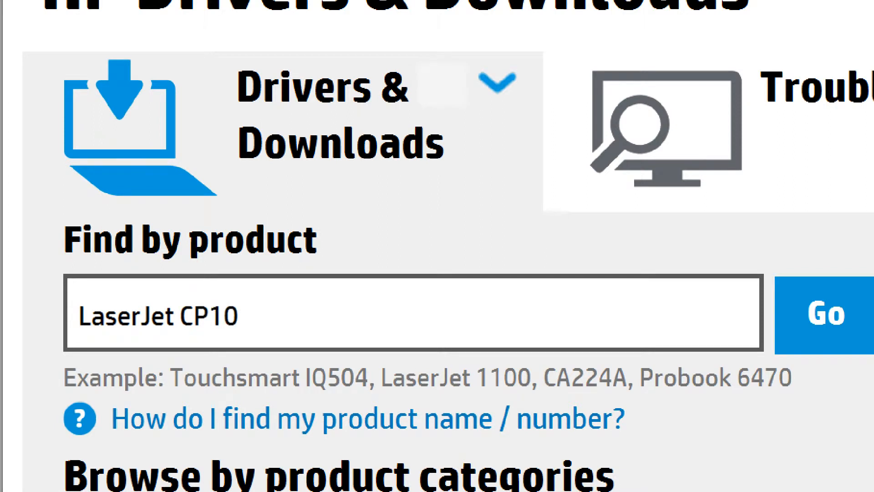
pyautogui.write('25nw')
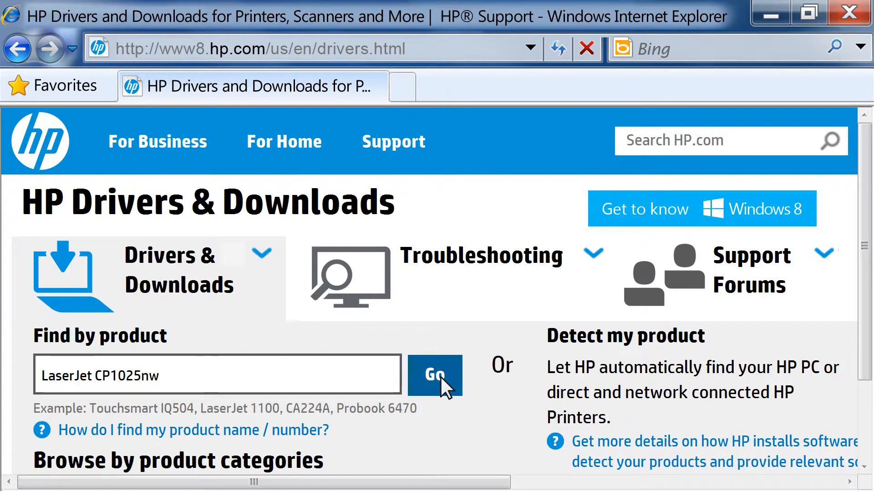
pyautogui.click(434, 374)
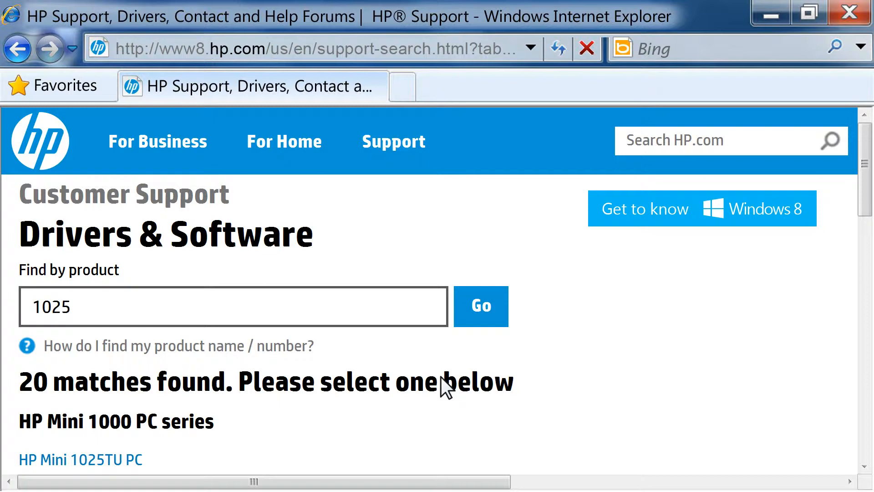
pyautogui.scroll(-3)
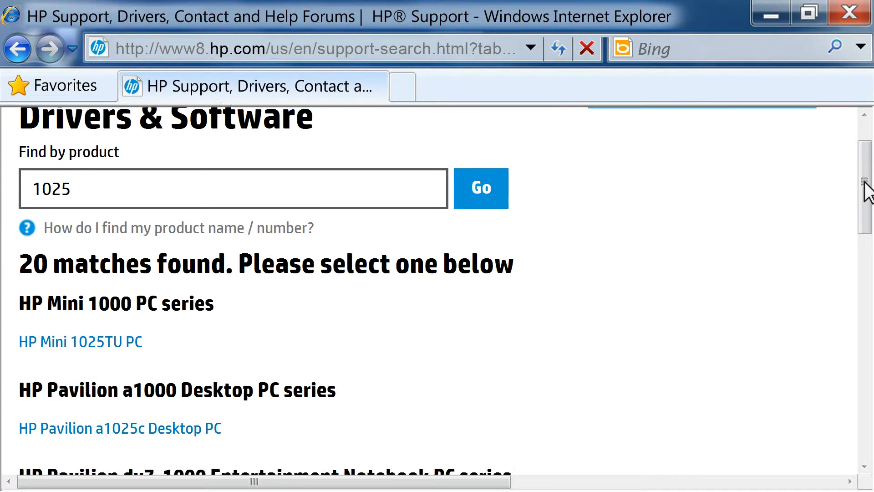
pyautogui.scroll(-3)
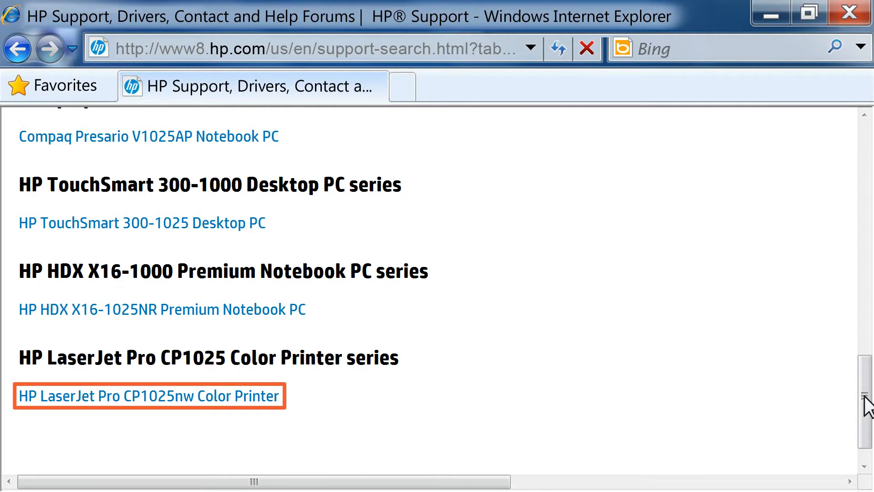
pyautogui.moveTo(197, 396)
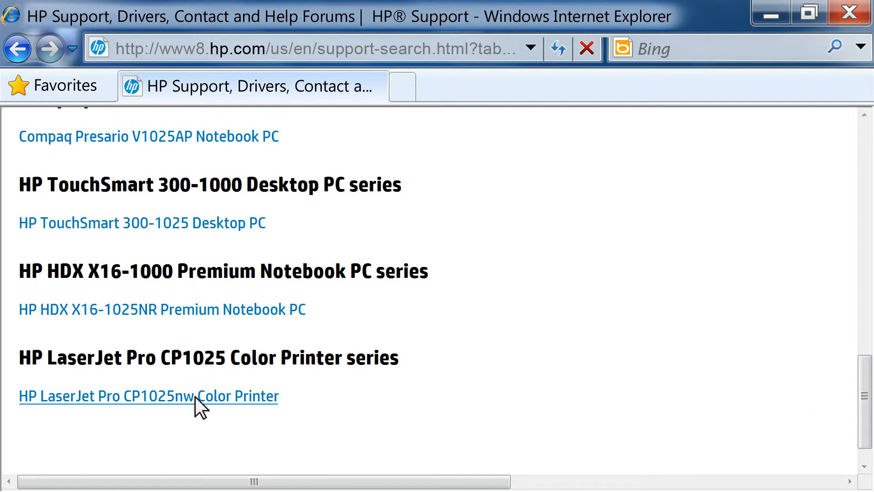
# Show the CP1025nw downloads for Microsoft Windows 7 (64-bit) with the Firmware section expanded
pyautogui.click(148, 396)
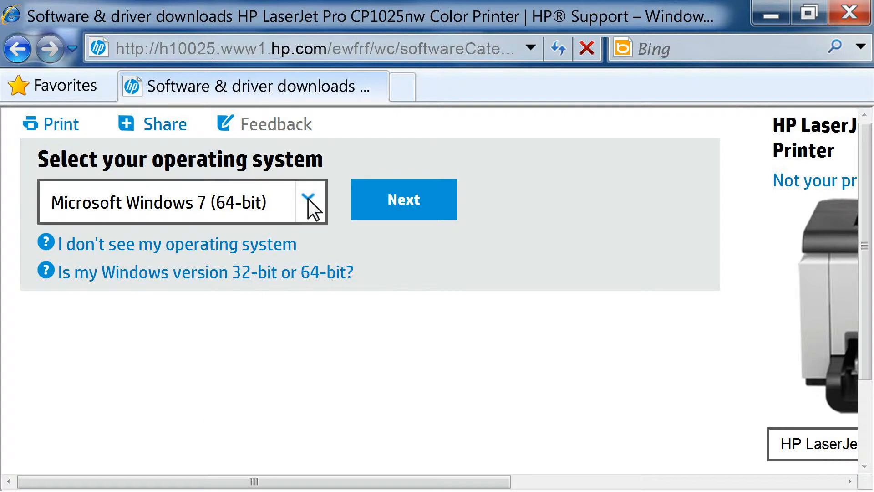
pyautogui.click(307, 202)
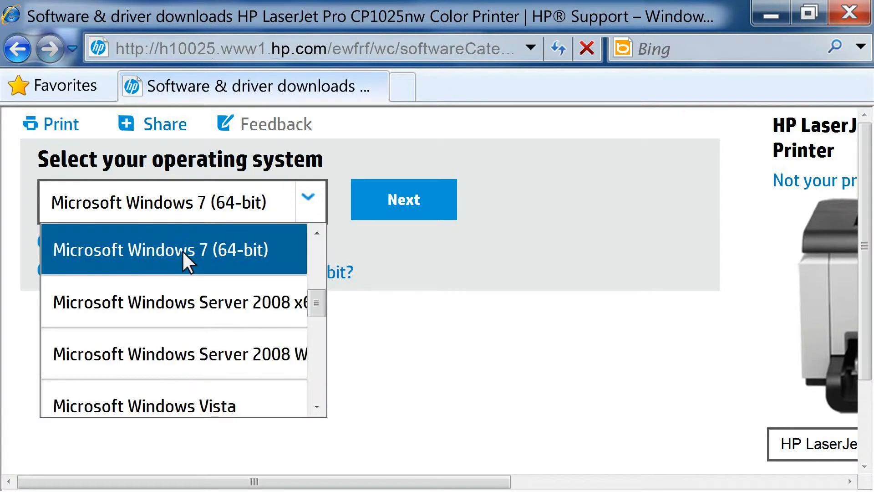
pyautogui.click(174, 249)
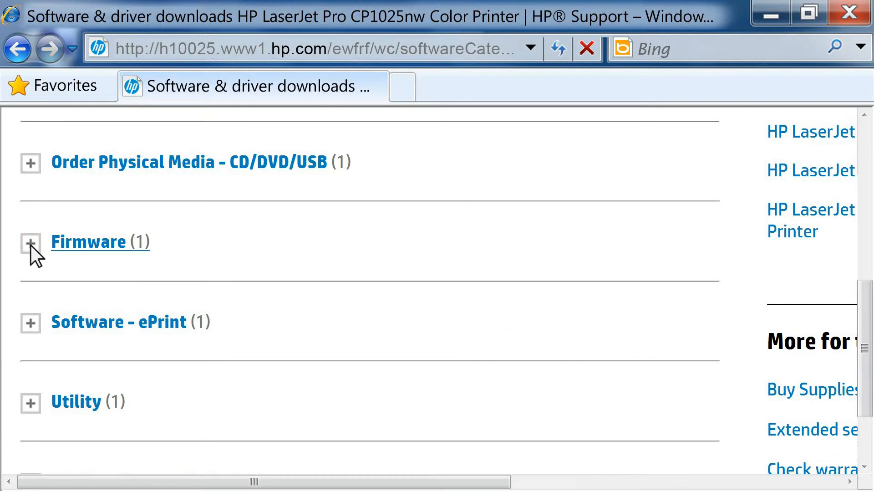
pyautogui.click(30, 242)
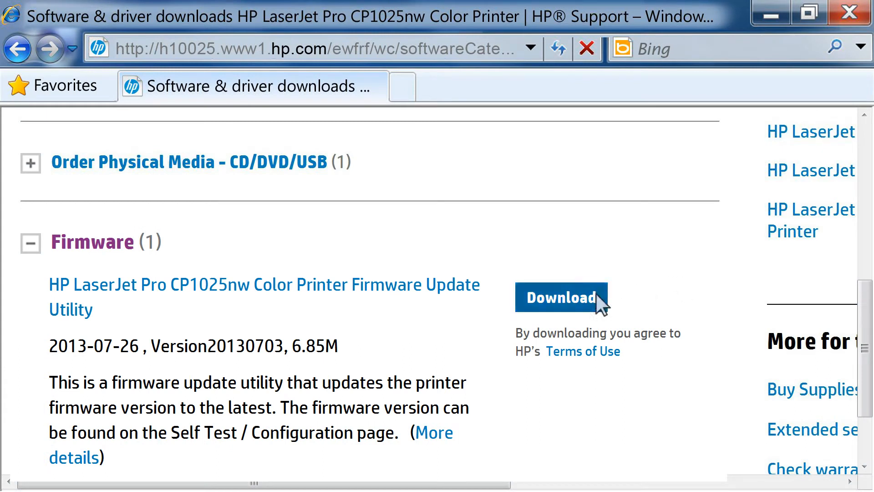
# Download LJCP1020_FW_Update_Security.exe and save it to the Desktop
pyautogui.click(561, 297)
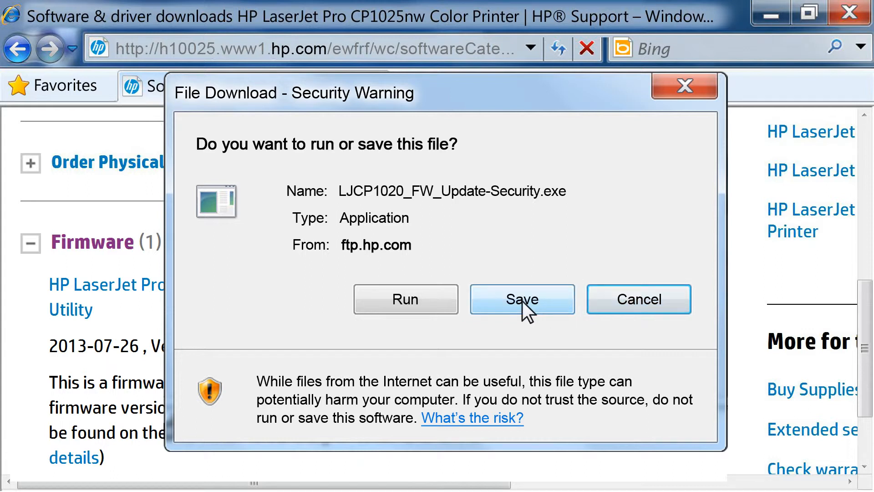
pyautogui.click(521, 299)
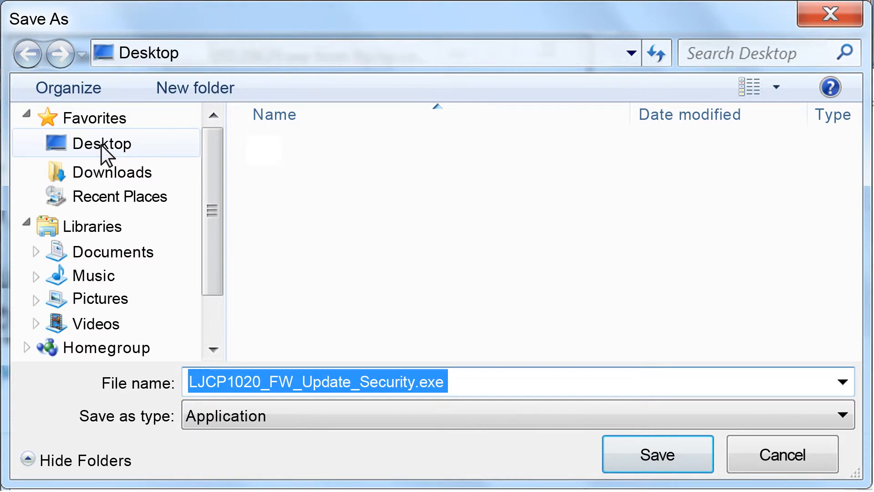
pyautogui.click(106, 143)
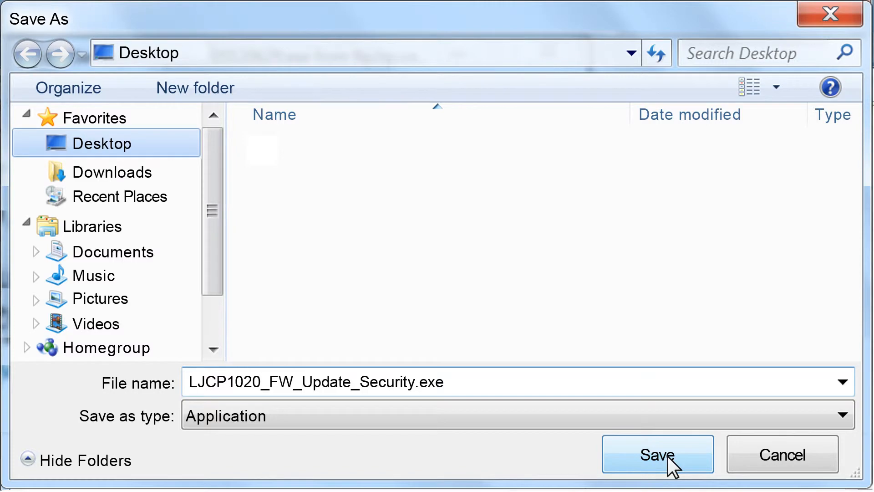
pyautogui.click(657, 454)
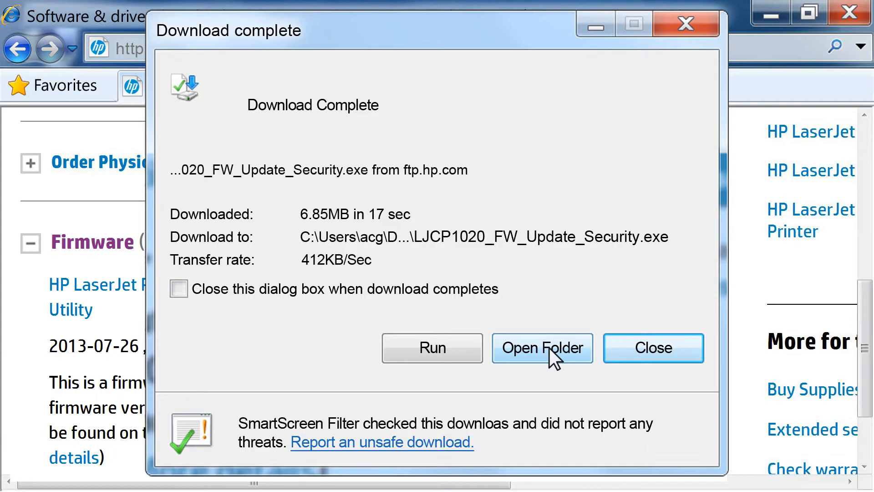
# Run LJCP1020_FW_Update_Security.exe from the Desktop folder
pyautogui.click(541, 348)
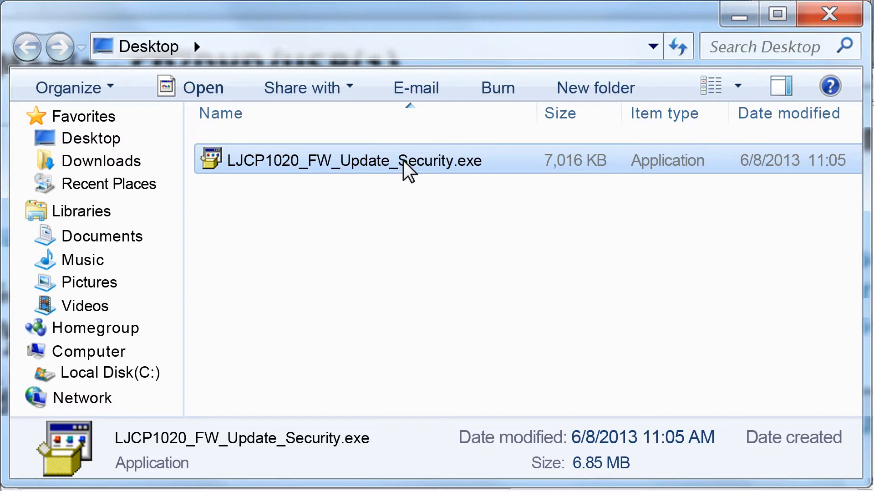
pyautogui.doubleClick(346, 160)
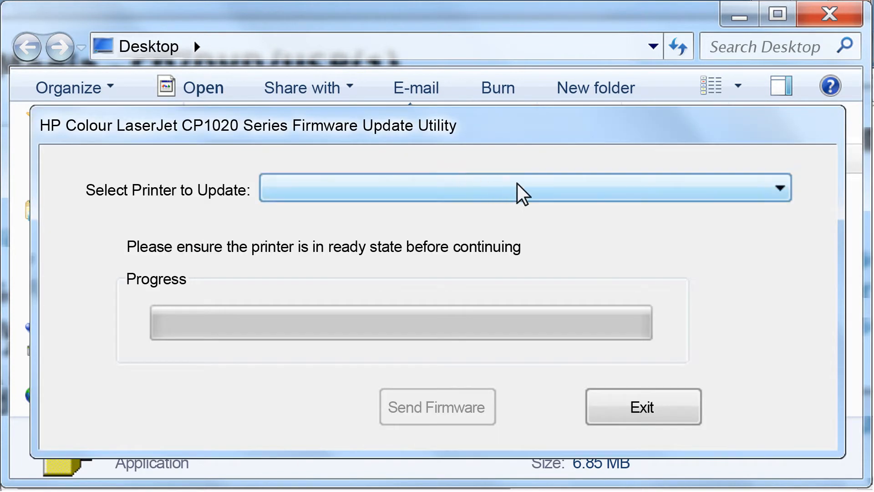
# Send the firmware to the HP LaserJet Professional CP 1020 Series, accepting the RFU warning
pyautogui.click(774, 187)
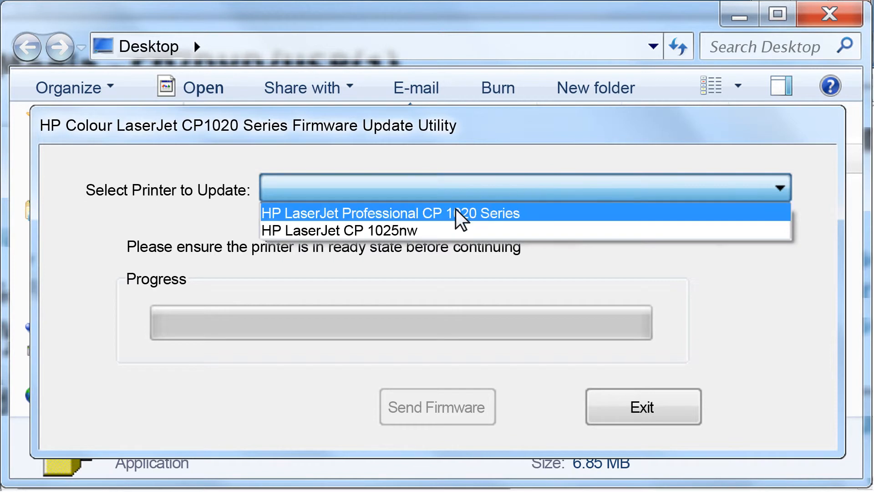
pyautogui.moveTo(439, 231)
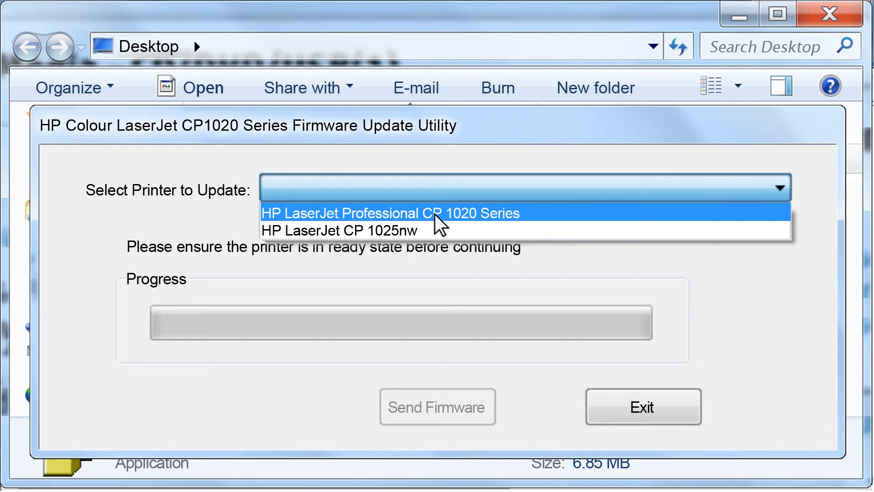
pyautogui.click(394, 213)
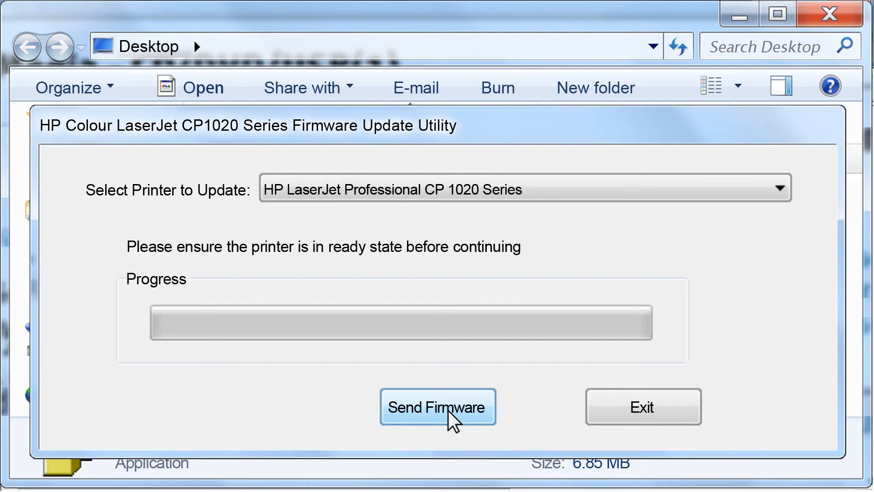
pyautogui.click(438, 406)
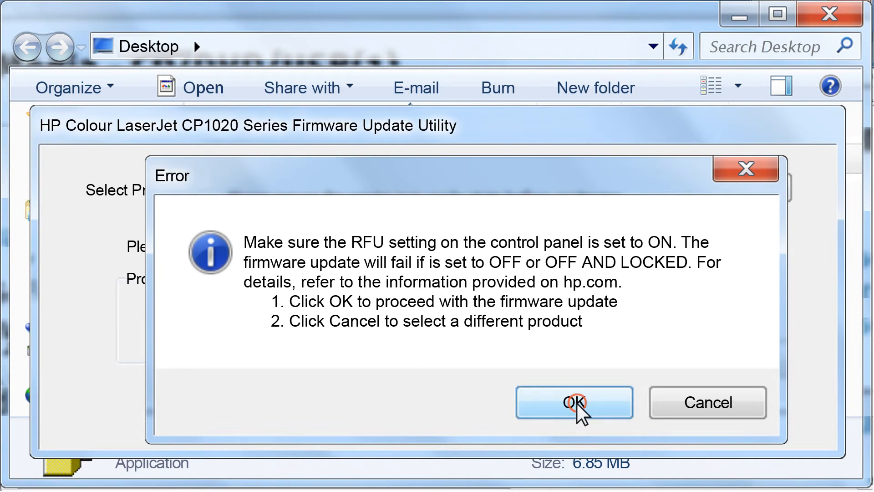
pyautogui.click(574, 401)
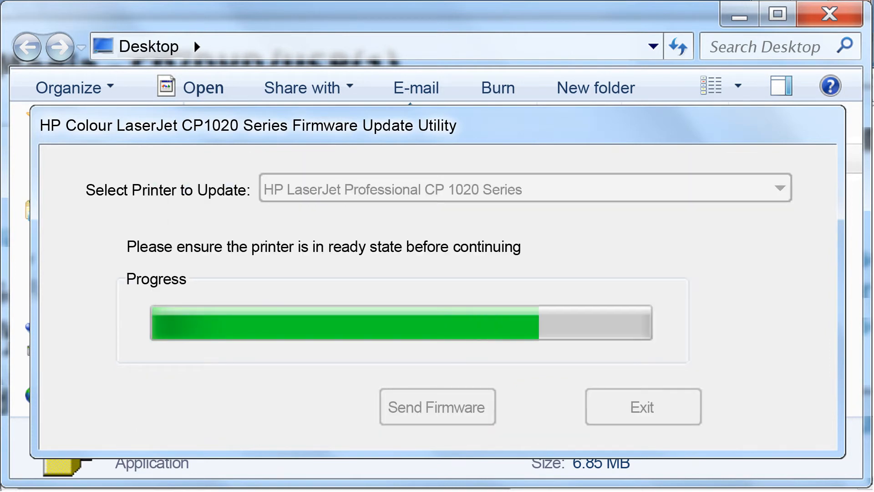